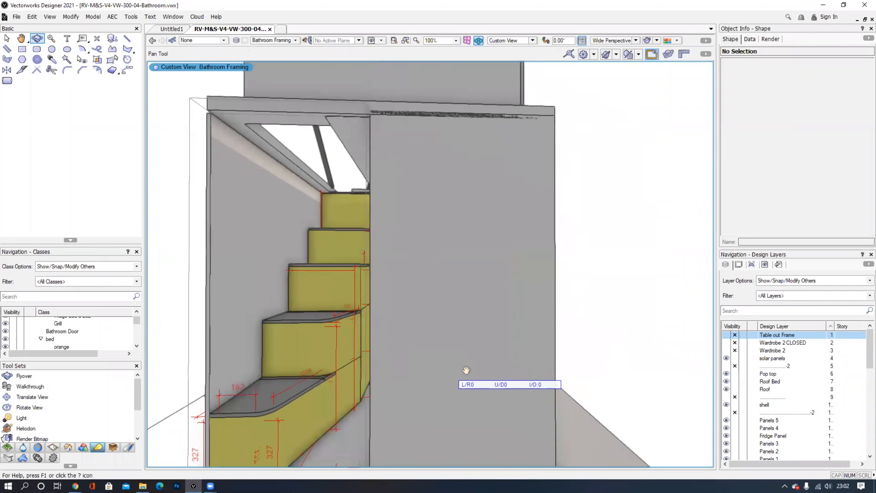
# Step: Swing the view around the yellow stair steps to look past them into the bathroom
pyautogui.moveTo(466, 370); pyautogui.dragTo(453, 350)
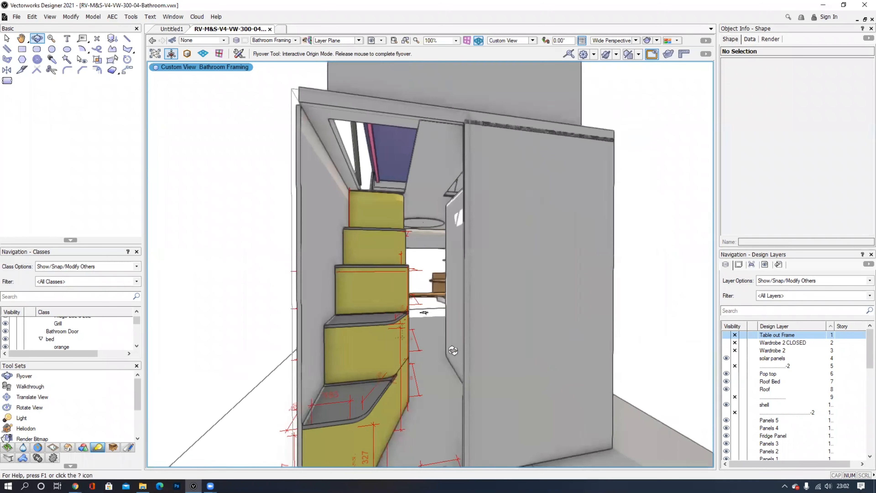
pyautogui.moveTo(452, 350); pyautogui.dragTo(505, 318)
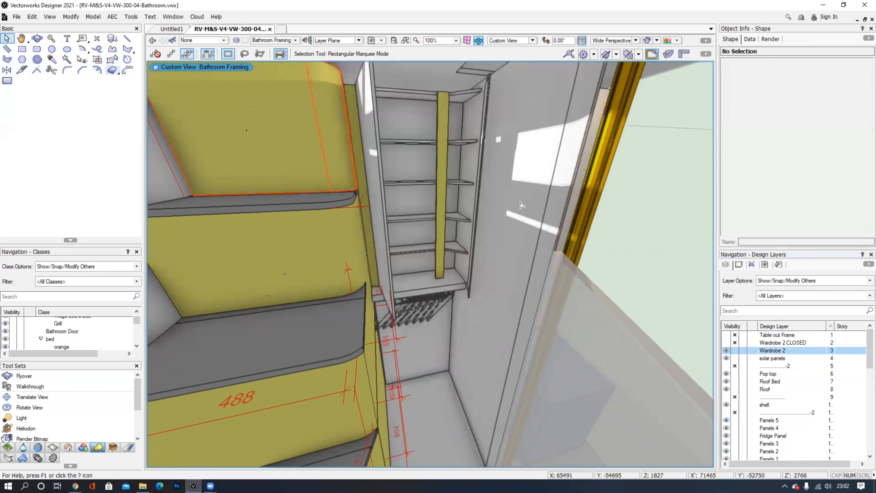
# Step: Walk through toward the wardrobe shelving and toggle the Wardrobe 2 layer's visibility
pyautogui.click(30, 386)
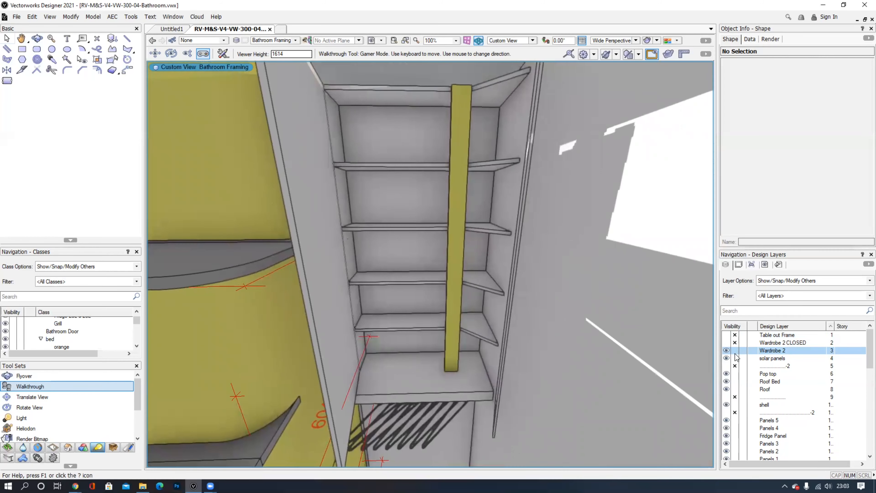
pyautogui.click(782, 343)
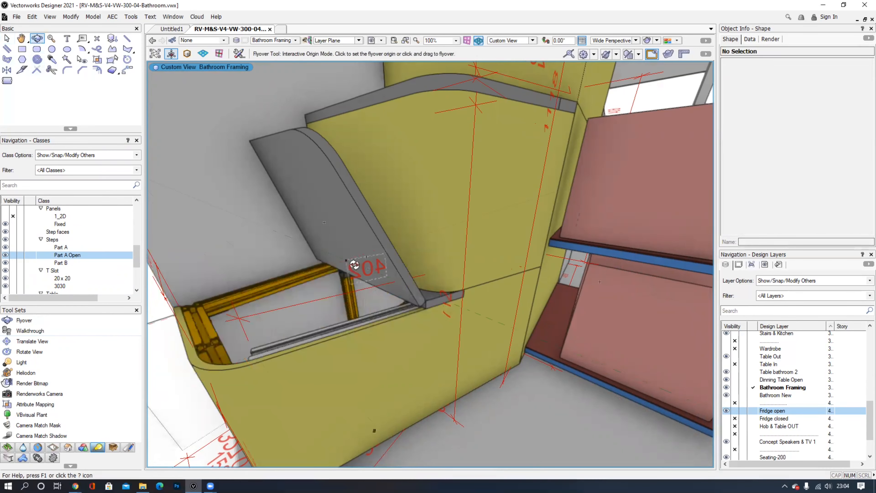
# Step: Centre the orbit on the step panel, then turn the view along the kitchen aisle toward sink, worktop and seating
pyautogui.click(30, 330)
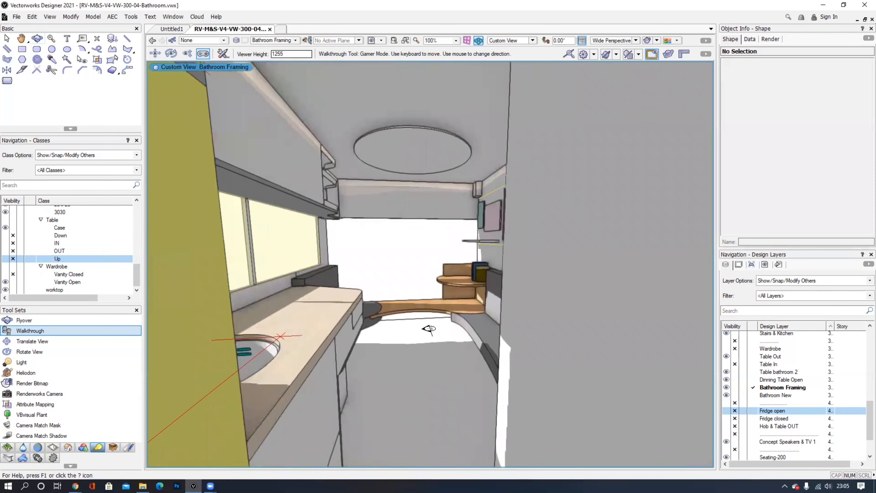
pyautogui.moveTo(429, 329); pyautogui.dragTo(438, 346)
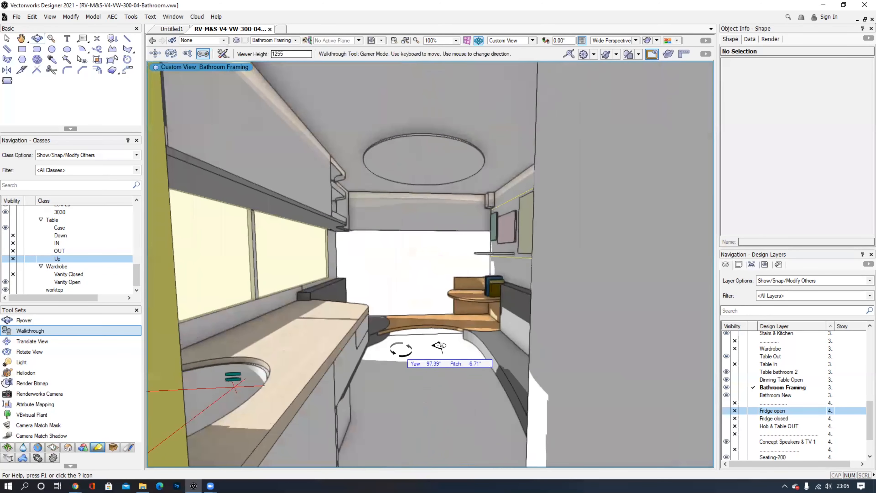
pyautogui.moveTo(441, 349); pyautogui.dragTo(438, 336)
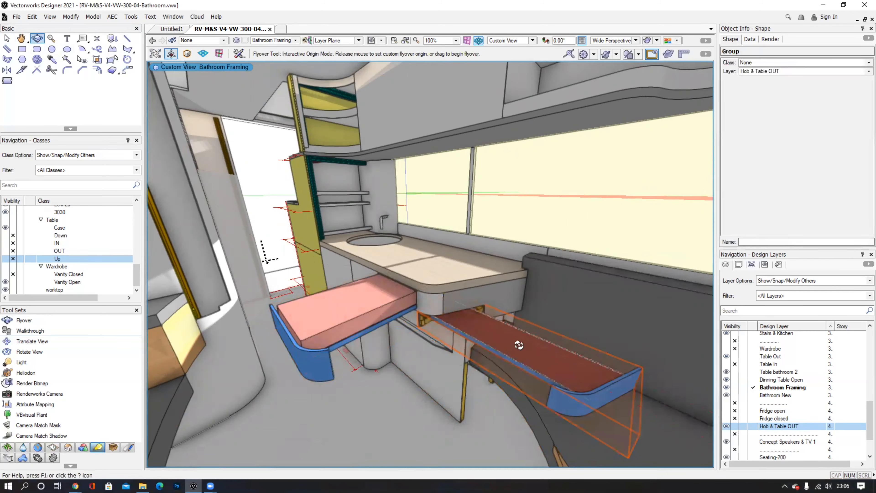
# Step: Orbit around the pulled-out hob and table, then centre the orbit on the pink framing panel
pyautogui.moveTo(518, 345); pyautogui.dragTo(218, 267)
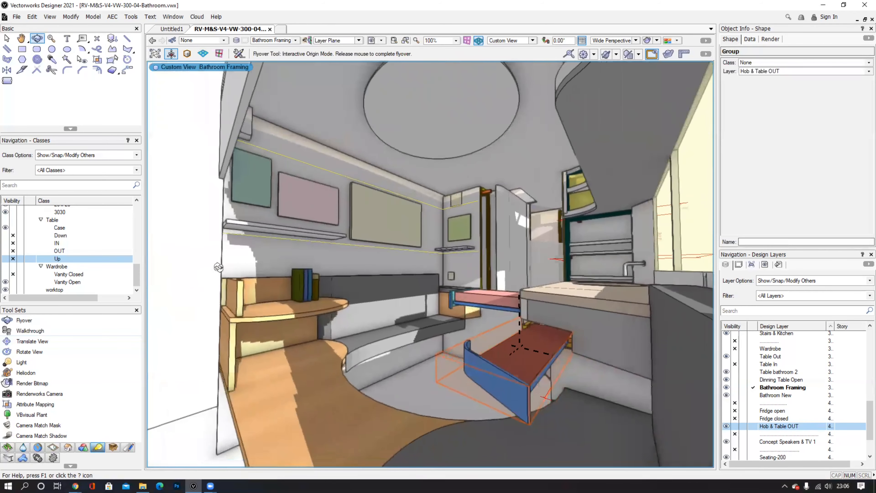
pyautogui.click(30, 331)
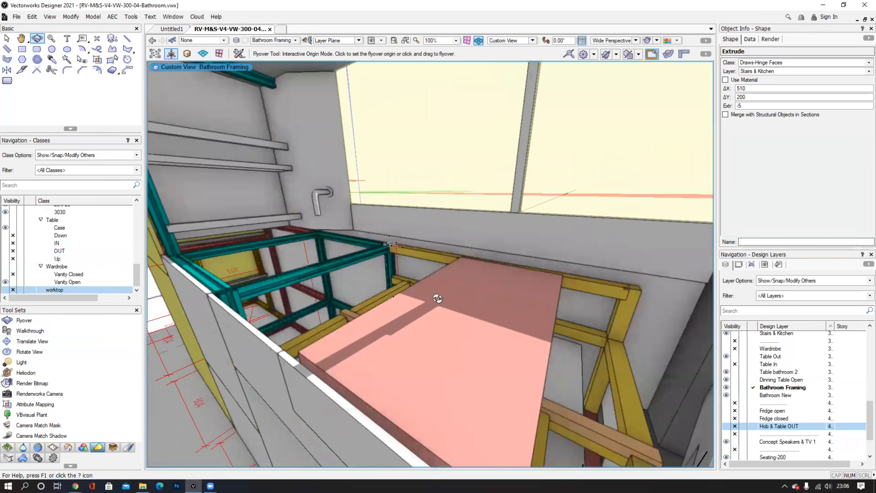
pyautogui.click(30, 331)
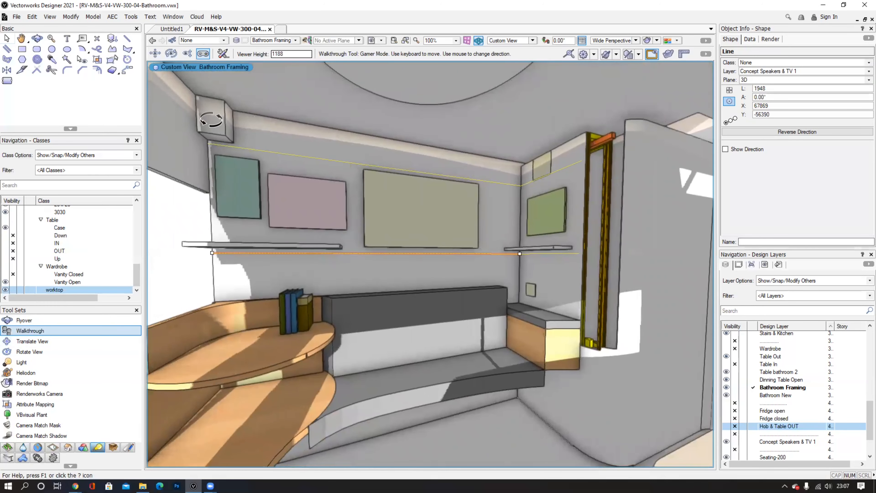
# Step: Select the speaker box on the entertainment wall and recentre the orbit on it
pyautogui.click(8, 39)
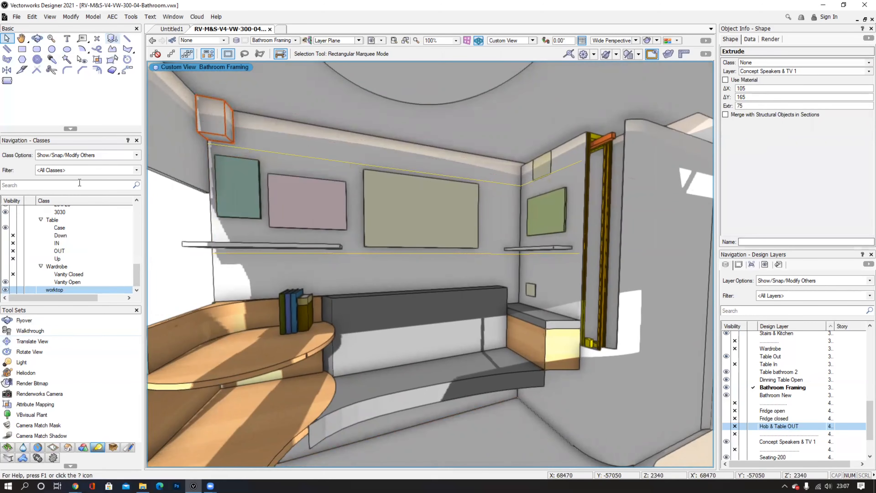
pyautogui.click(29, 331)
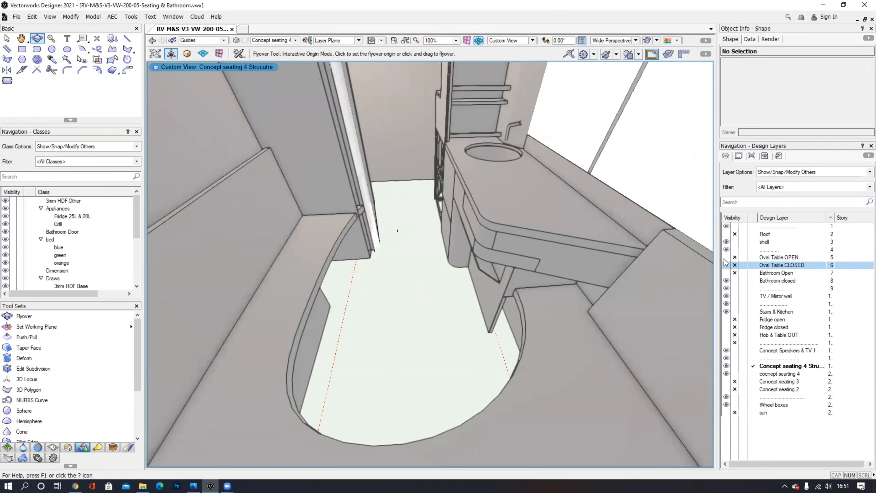
# Step: Show the Oval Table OPEN layer and orbit around the opened oval table
pyautogui.click(735, 257)
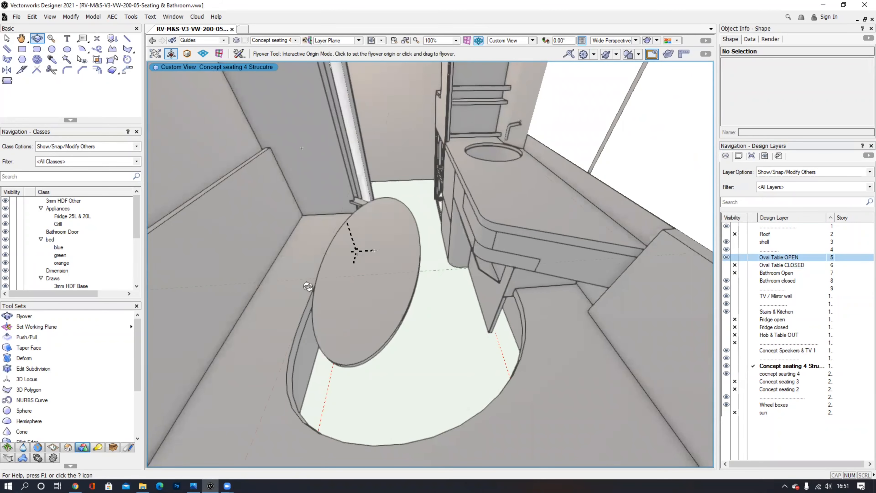
pyautogui.moveTo(369, 252); pyautogui.dragTo(458, 279)
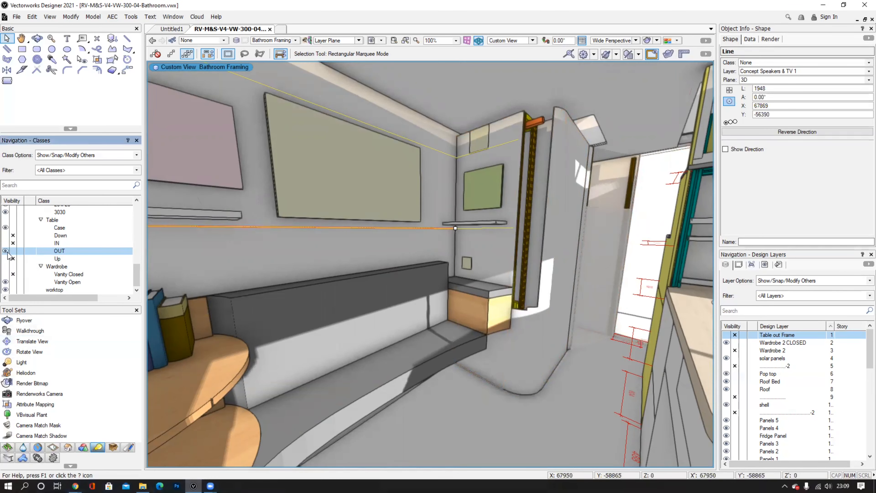
# Step: Toggle the Table OUT class visibility and orbit around the outside of the bathroom pod
pyautogui.click(29, 331)
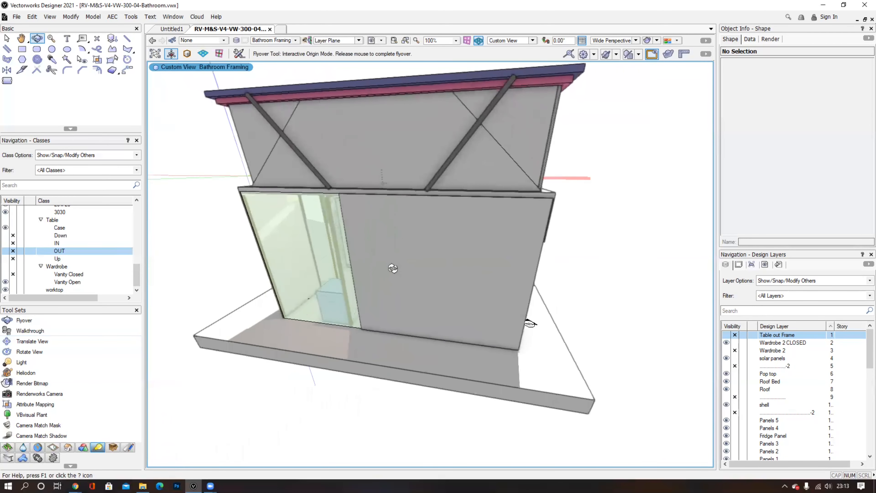
pyautogui.moveTo(392, 269); pyautogui.dragTo(523, 348)
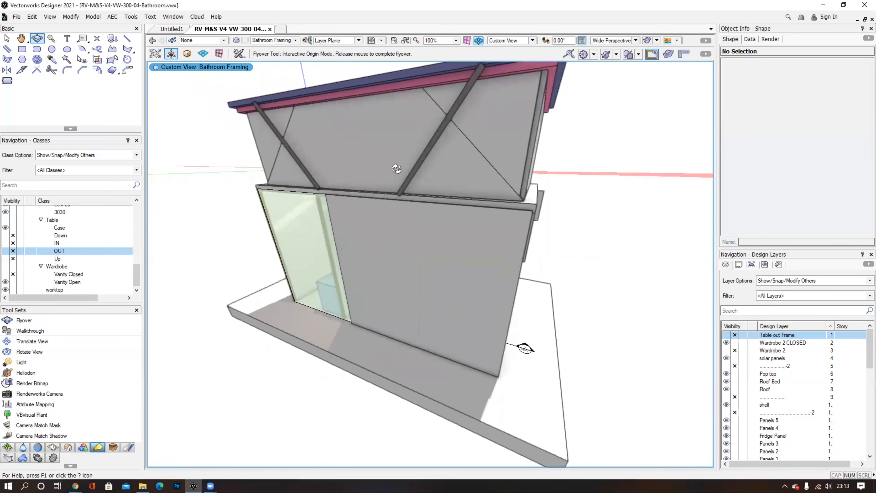